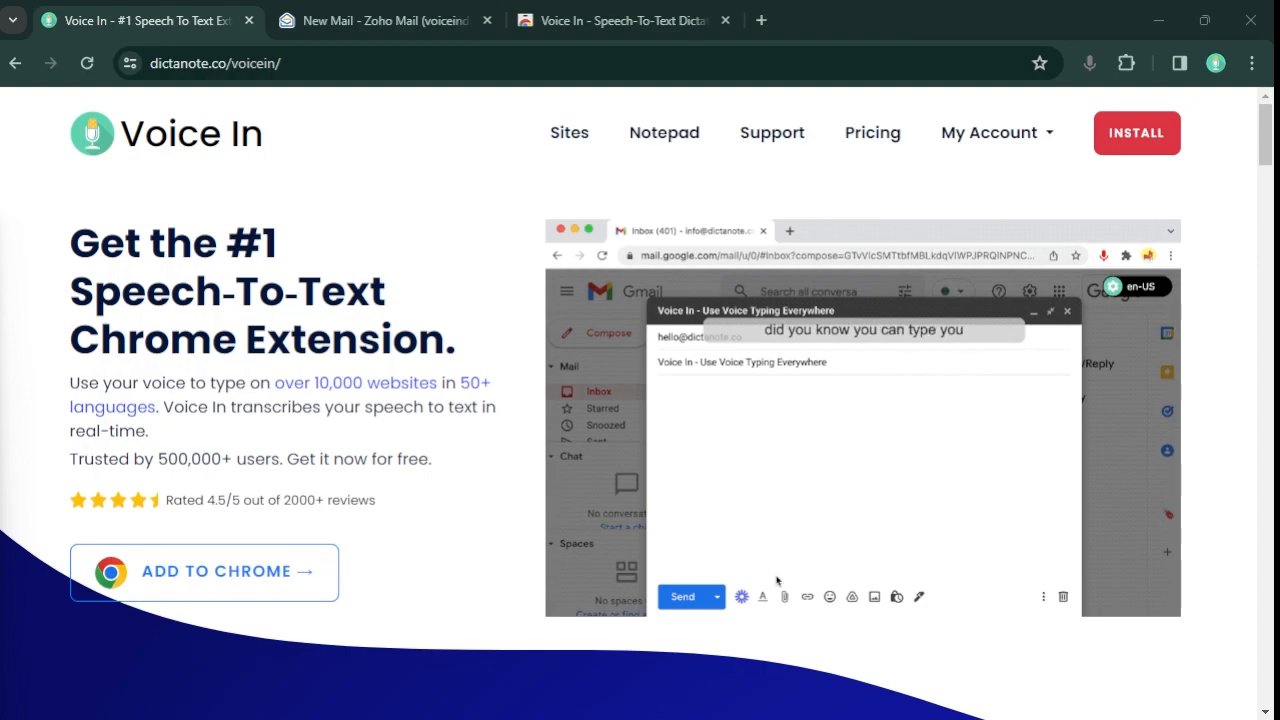
# - Switch from the Voice In product page to the blank Zoho Mail draft
pyautogui.click(384, 20)
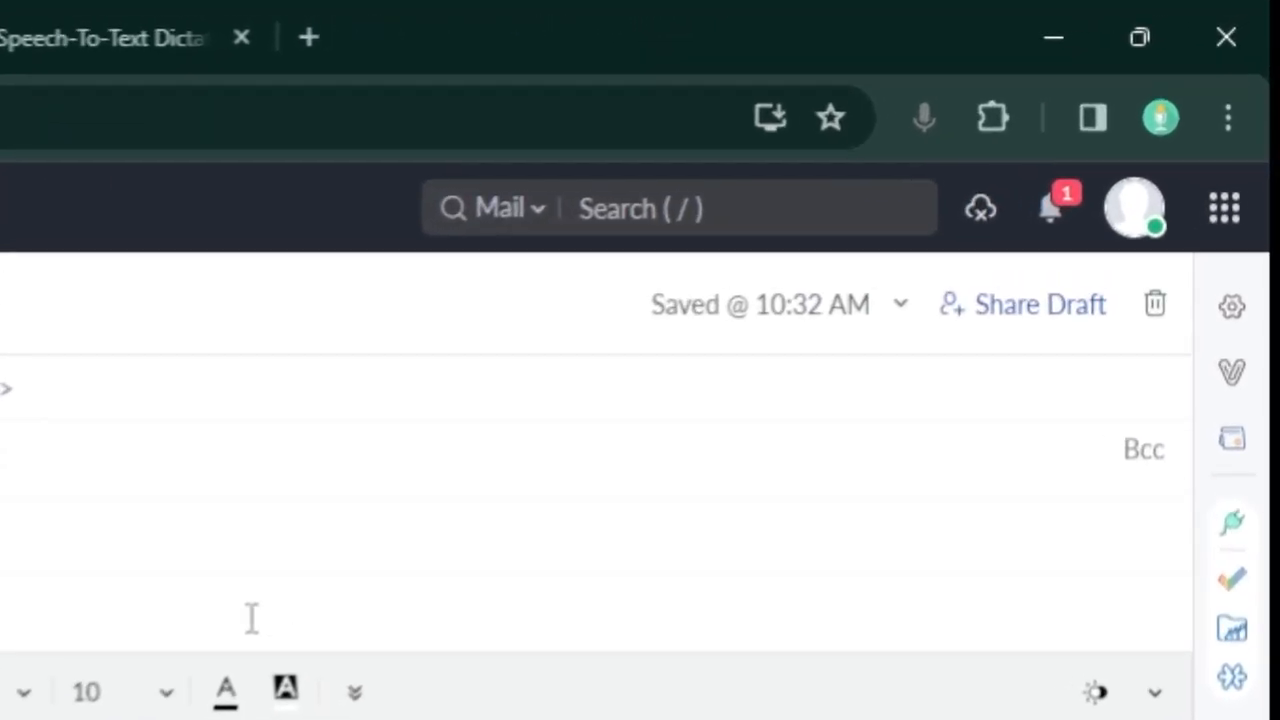
# - Fill the draft's subject with the dictated text 'Testing voice typing'
pyautogui.click(922, 116)
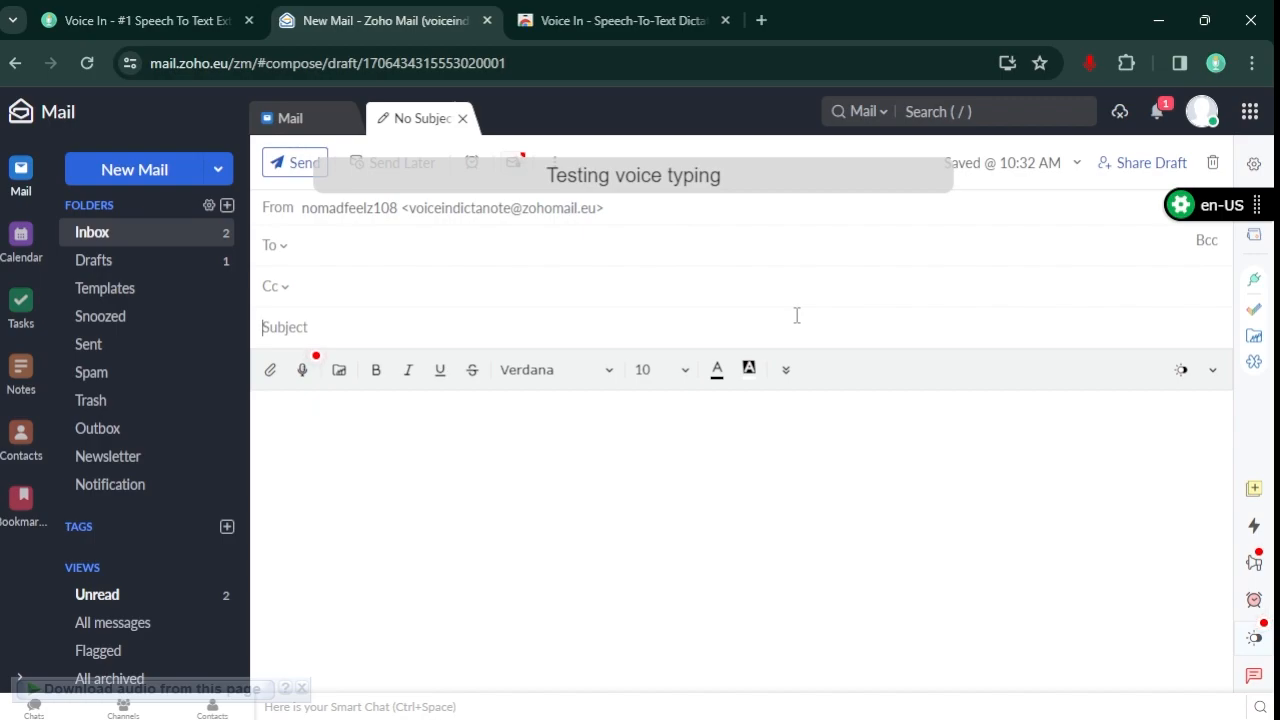
pyautogui.write('Testing voice typing')
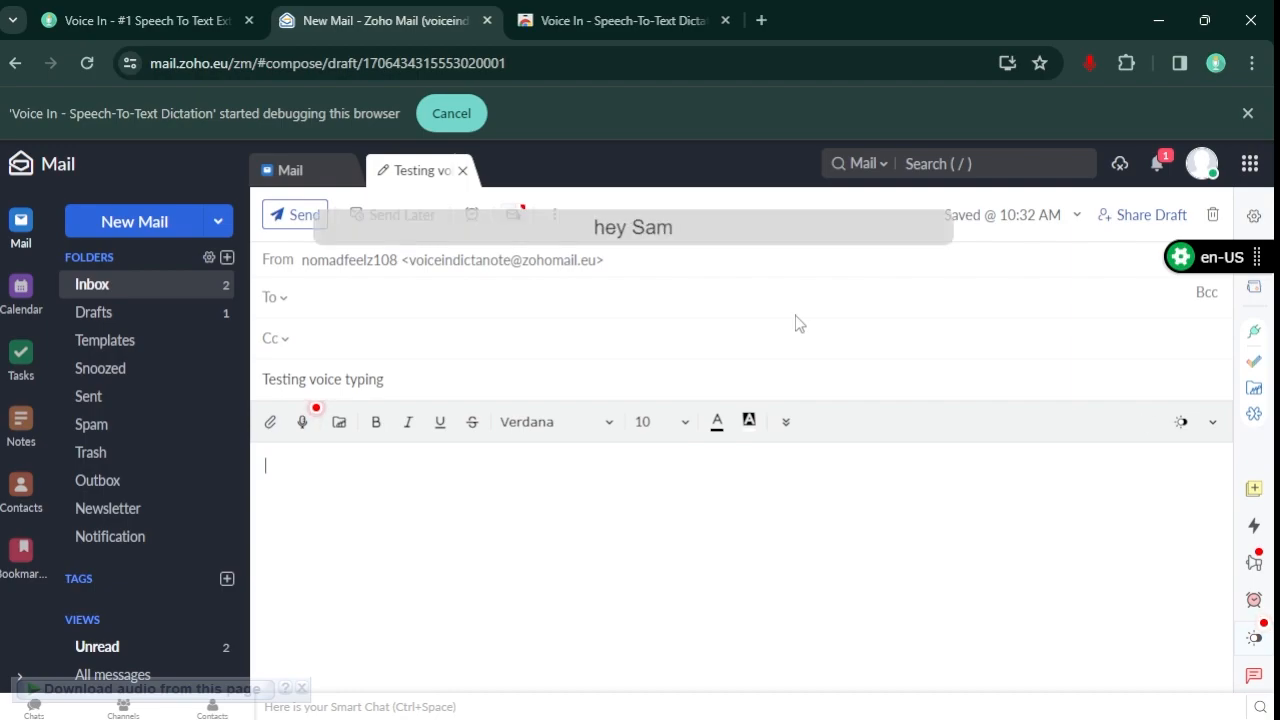
# - Dictate 'Hey Sam,' then 'I can type email using my voice now.' into the body
pyautogui.write('Hey Sam,')
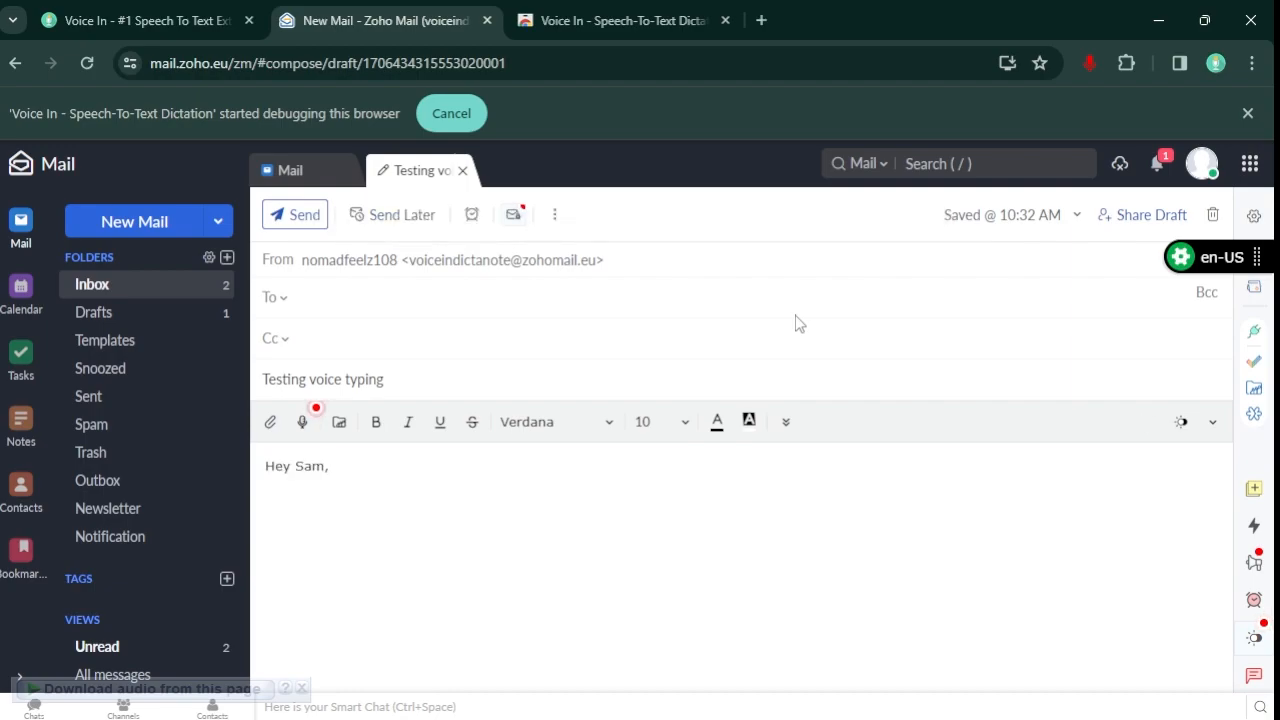
pyautogui.click(1248, 112)
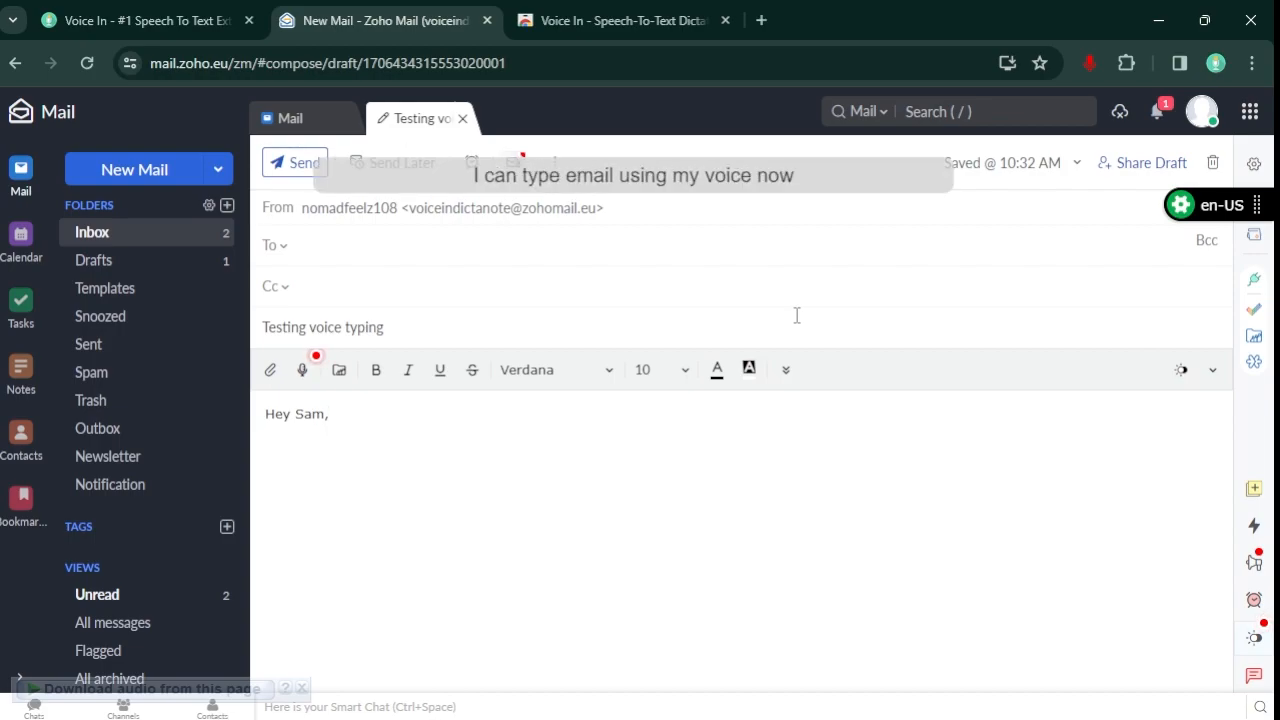
pyautogui.write('I can type email using my voice now.')
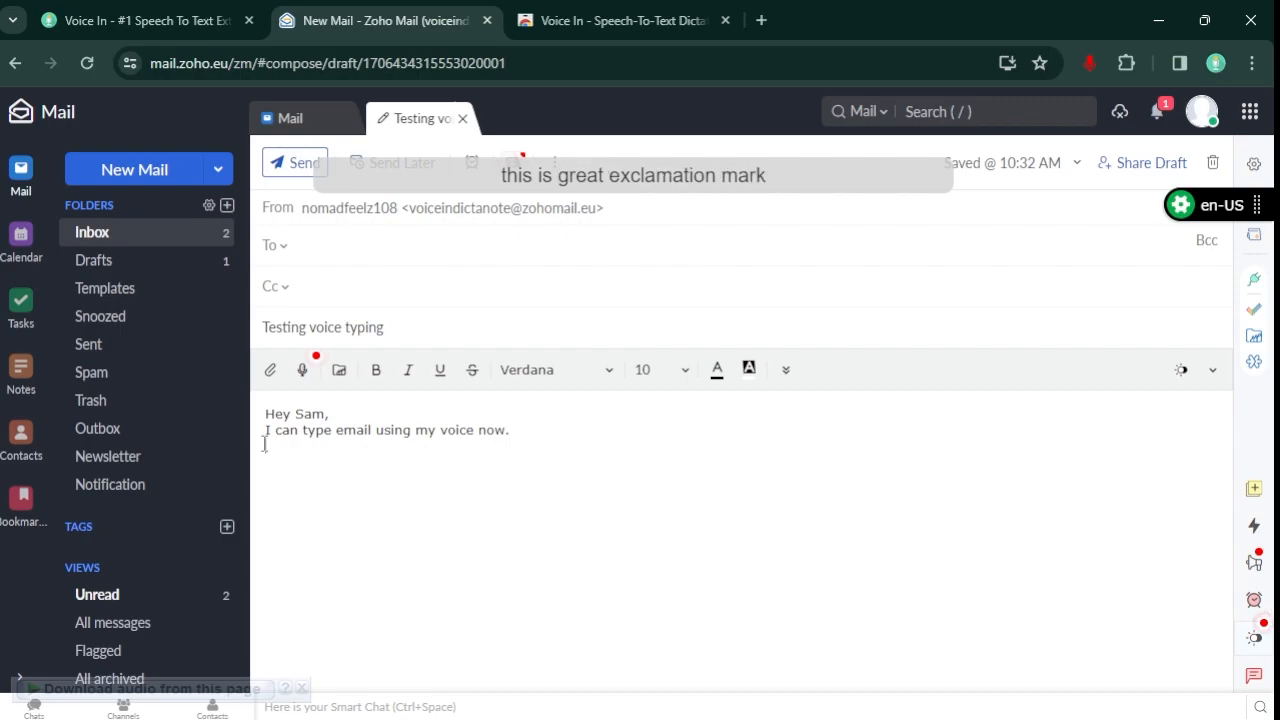
# - Dictate the third body line 'This is great!' and switch to the Voice In store page
pyautogui.write('This is great!')
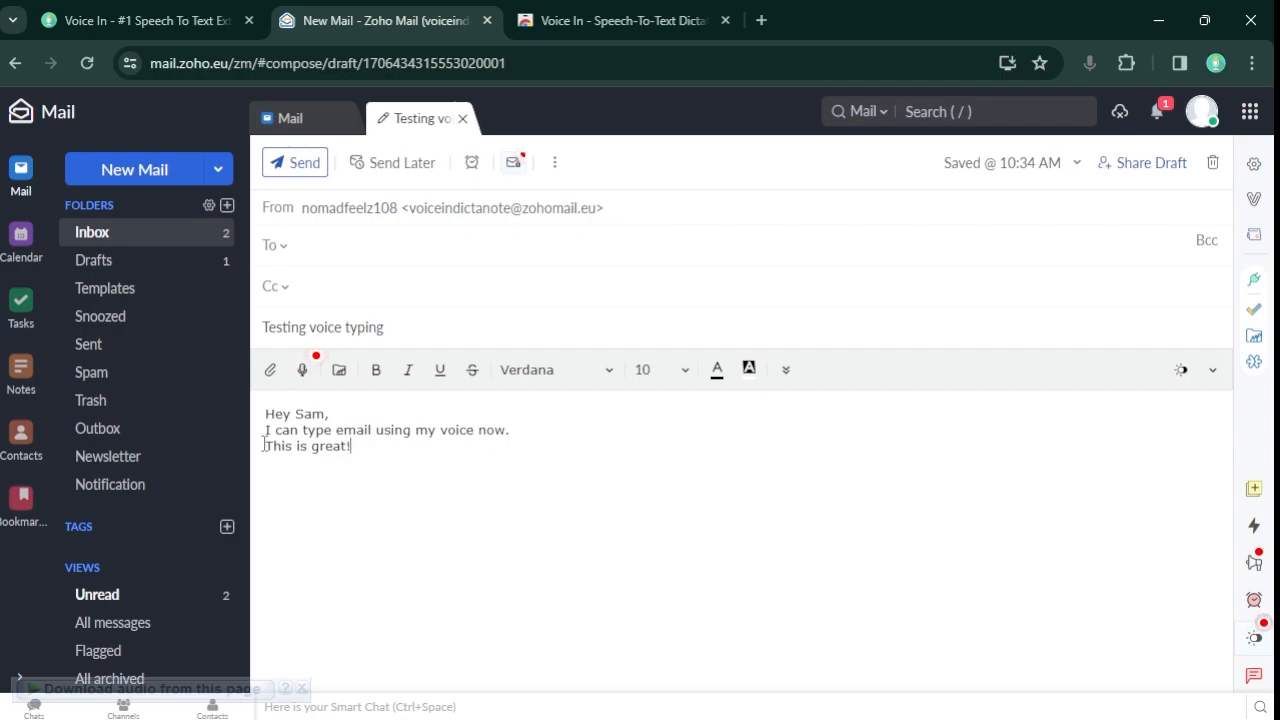
pyautogui.click(620, 20)
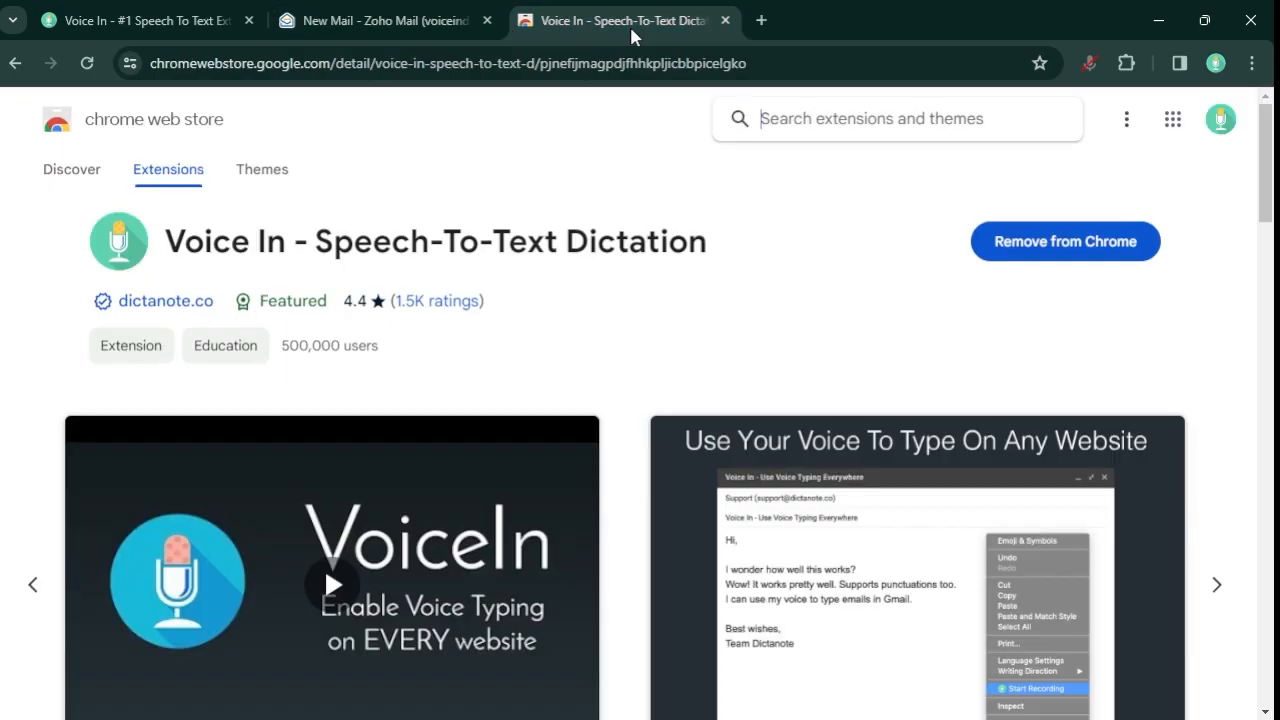